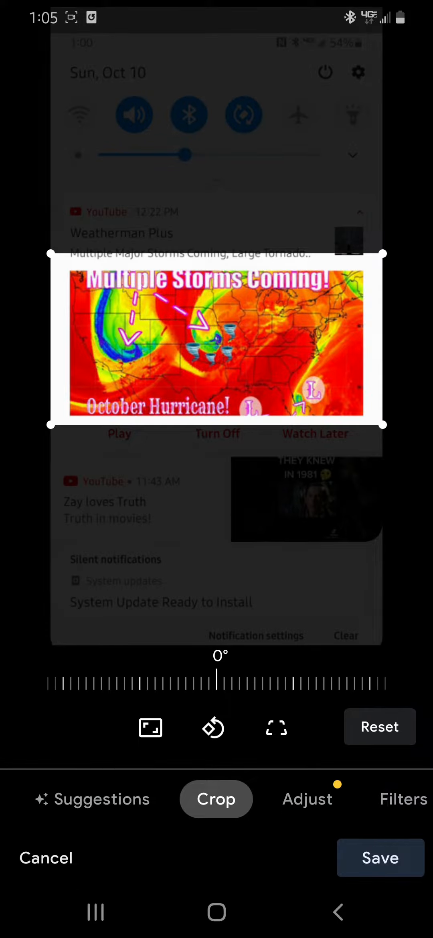
Save the crop of the notification screenshot down to the storm-map thumbnail
left_click(381, 858)
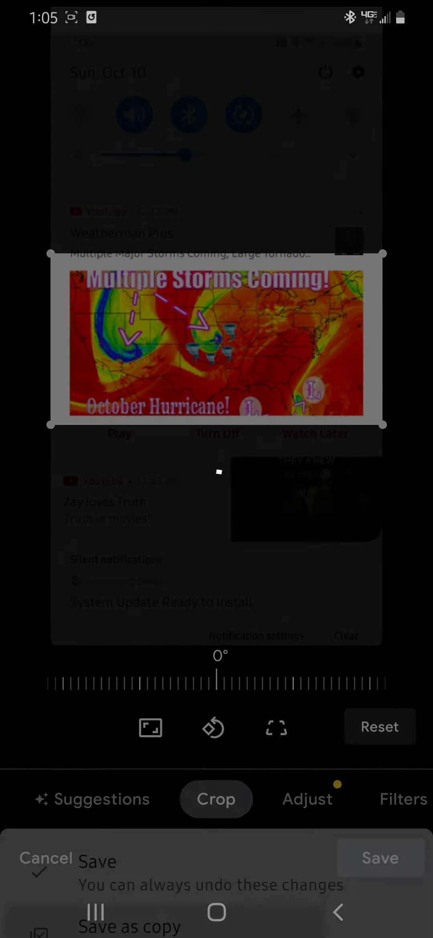
left_click(380, 859)
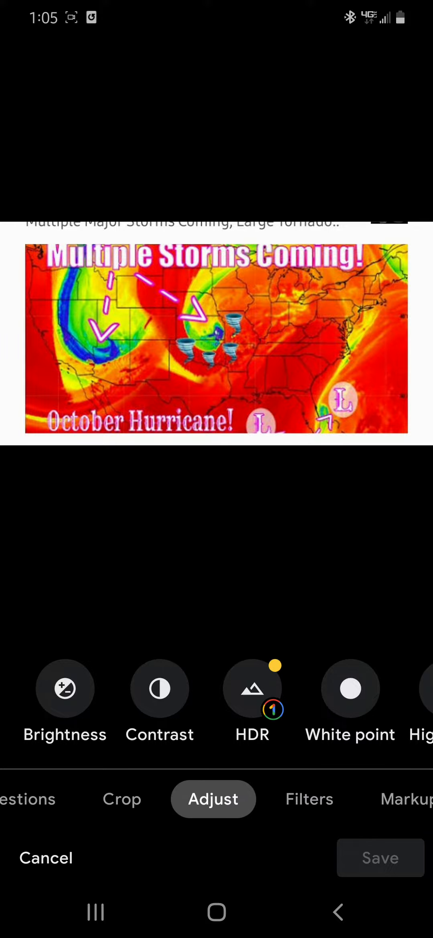
Rotate the cropped map upside down, keep it, and draw a blue pen line over the storm area by the tornado symbols
left_click(122, 800)
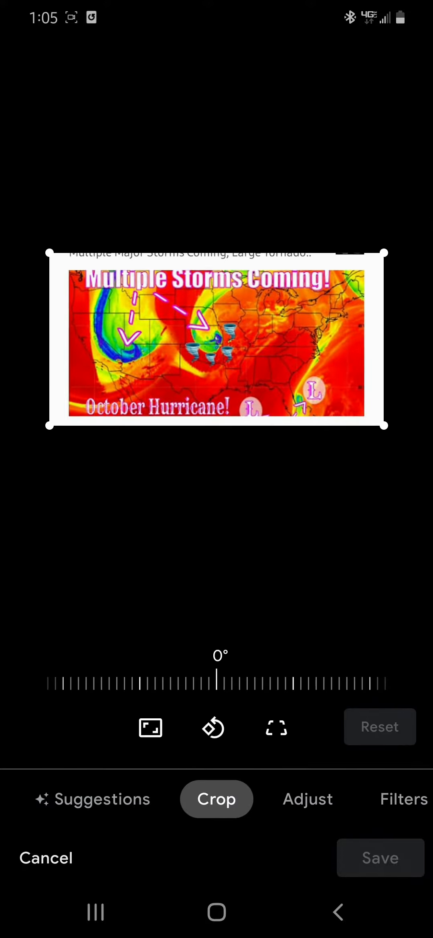
left_click(213, 728)
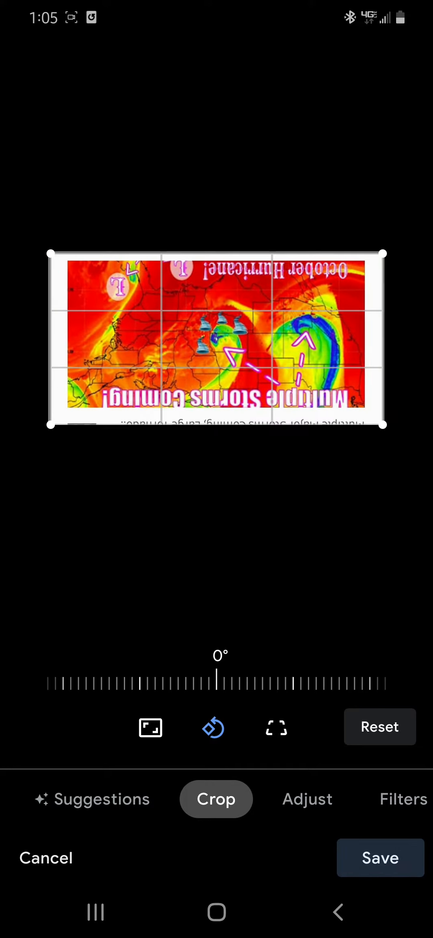
left_click(92, 800)
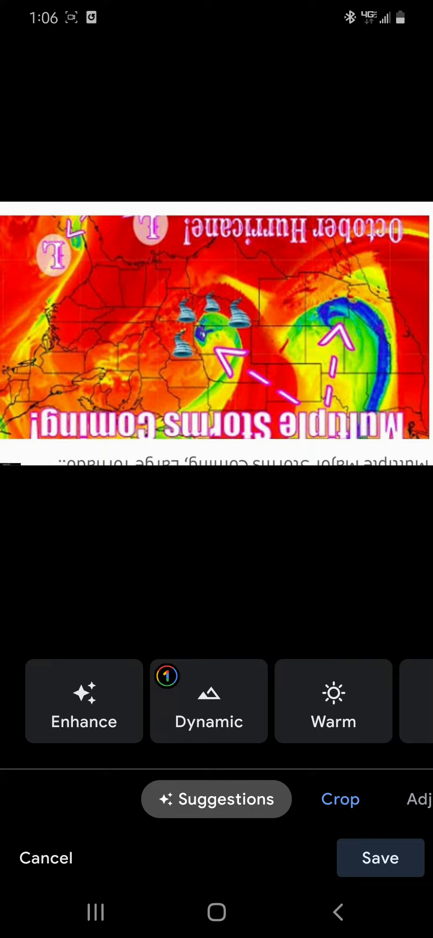
left_click_drag(222, 308, 173, 437)
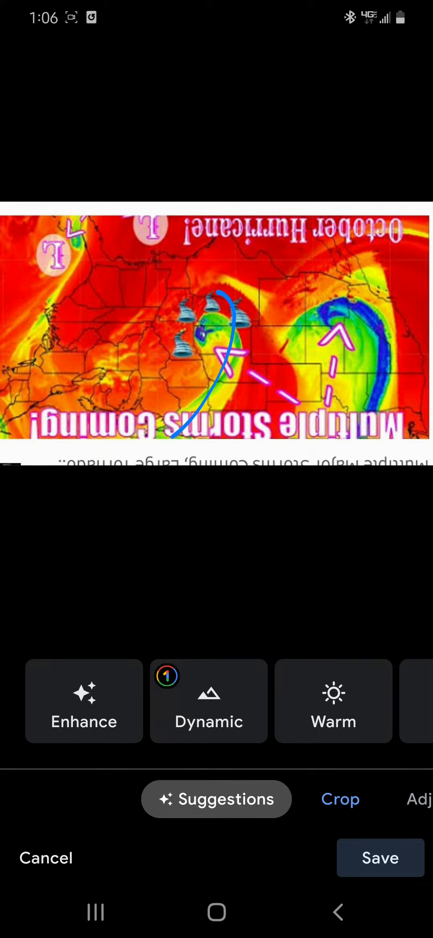